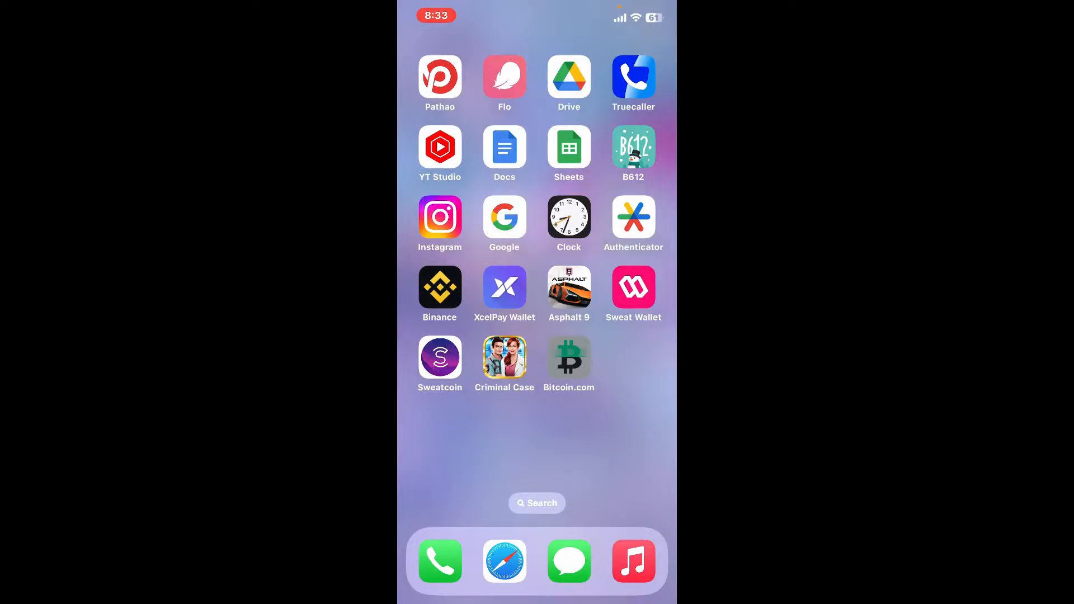
Launch the Bitcoin.com wallet app from the home screen to reach its sign-in screen.
click(568, 358)
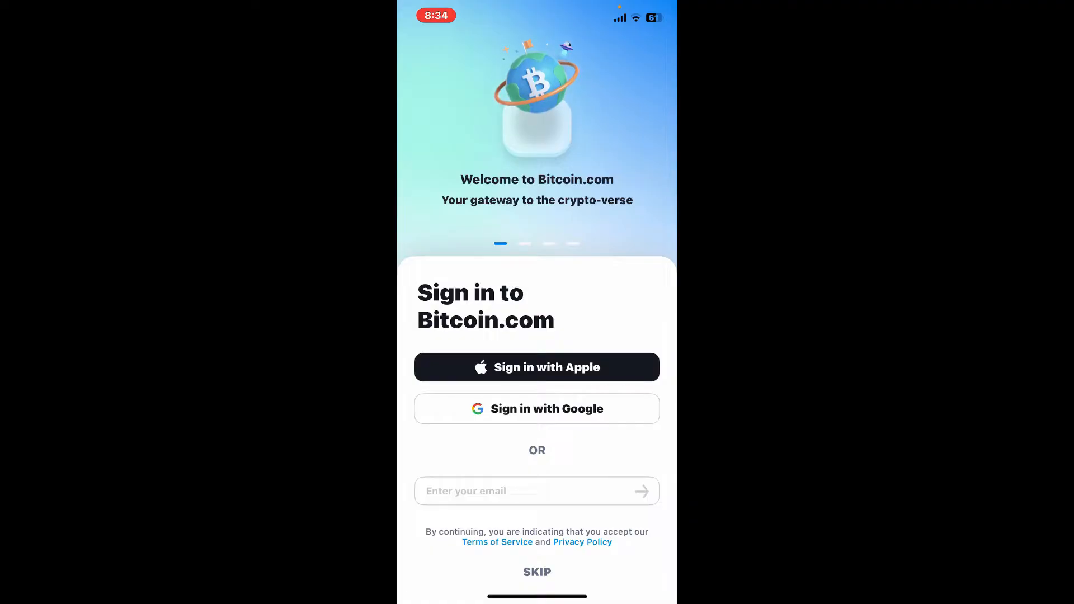
Submit the suggested email address for a login link and jump to the mail app inbox.
click(536, 490)
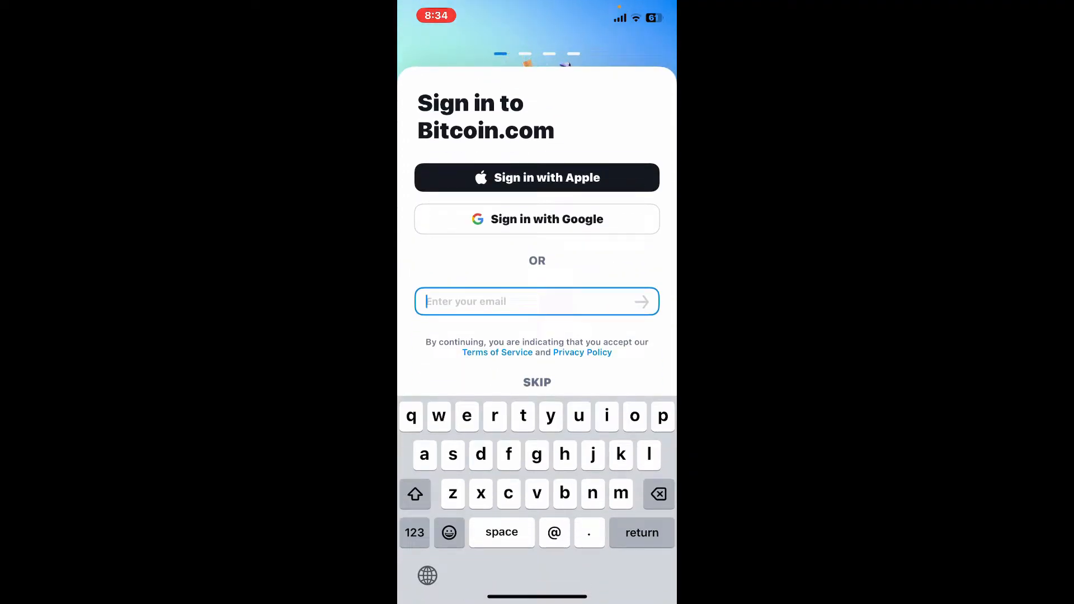
text(ru)
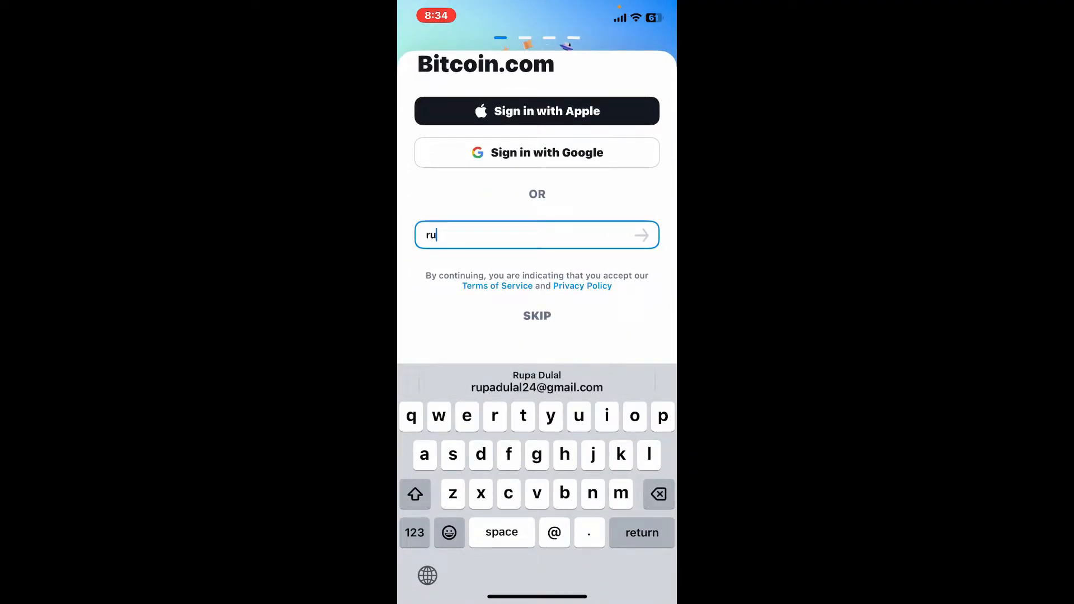
click(536, 388)
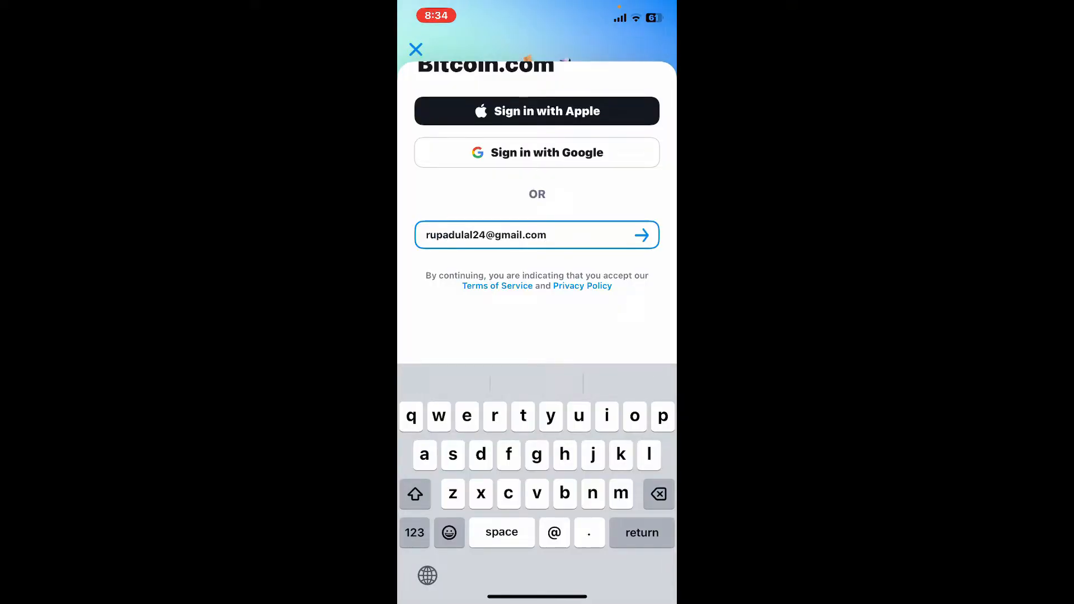
click(537, 235)
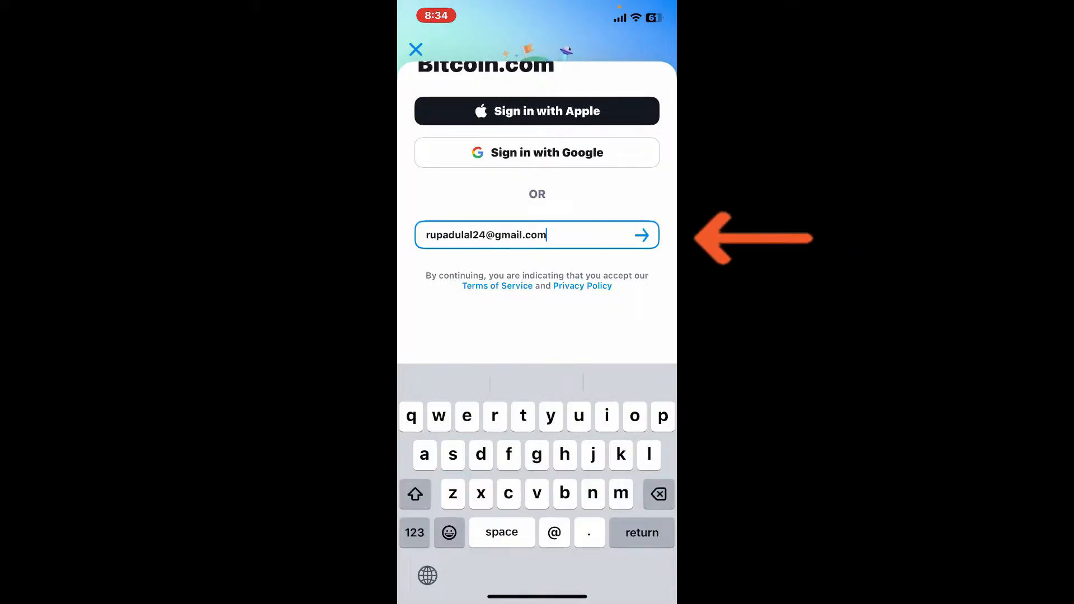
click(642, 235)
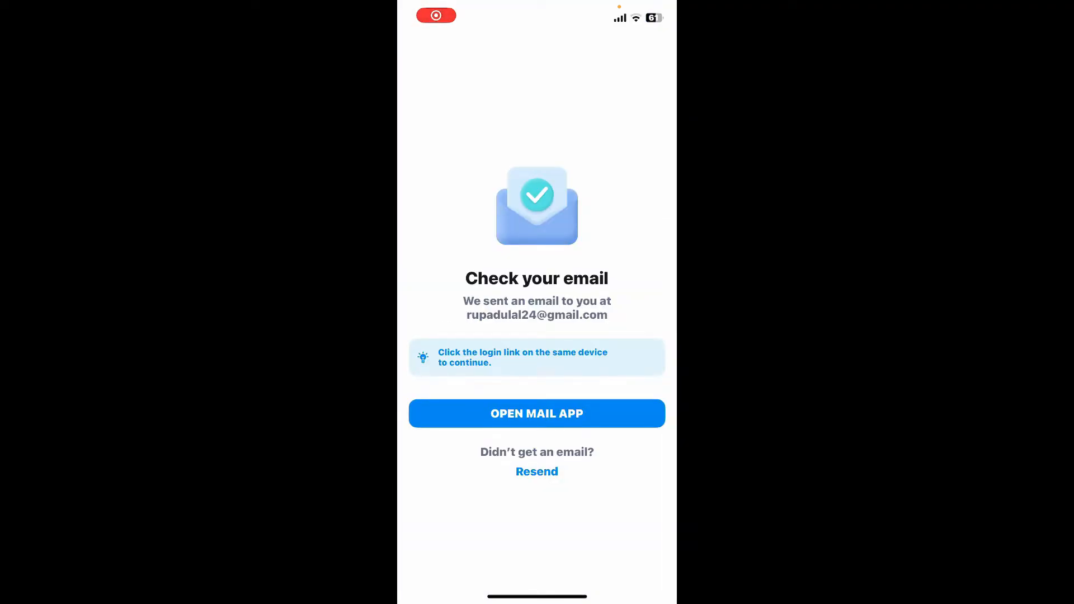
click(537, 413)
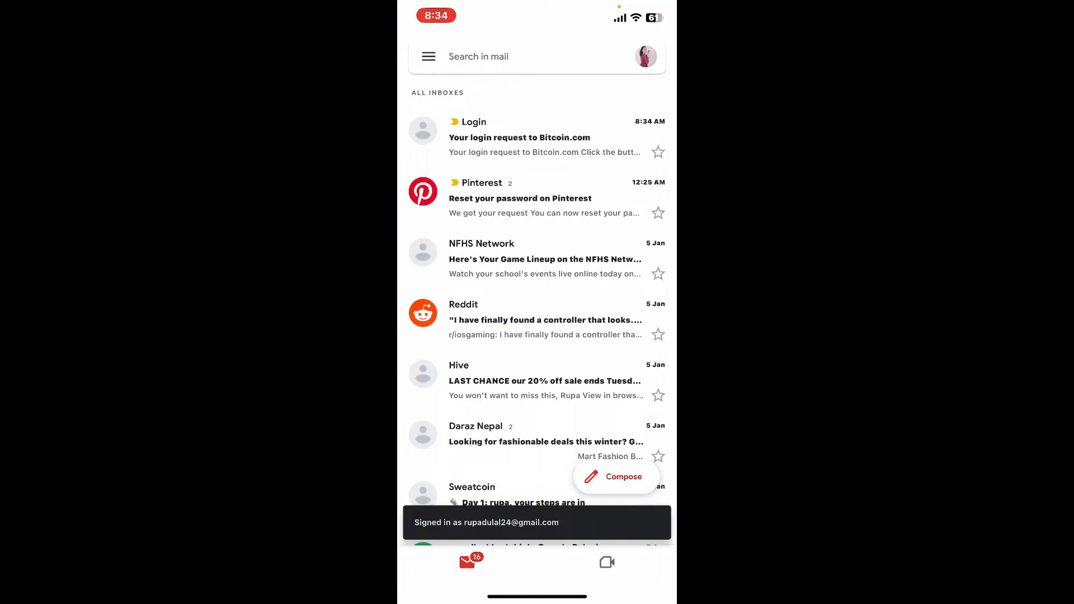
Continue account creation from the Bitcoin.com login email to finish signing in.
click(535, 136)
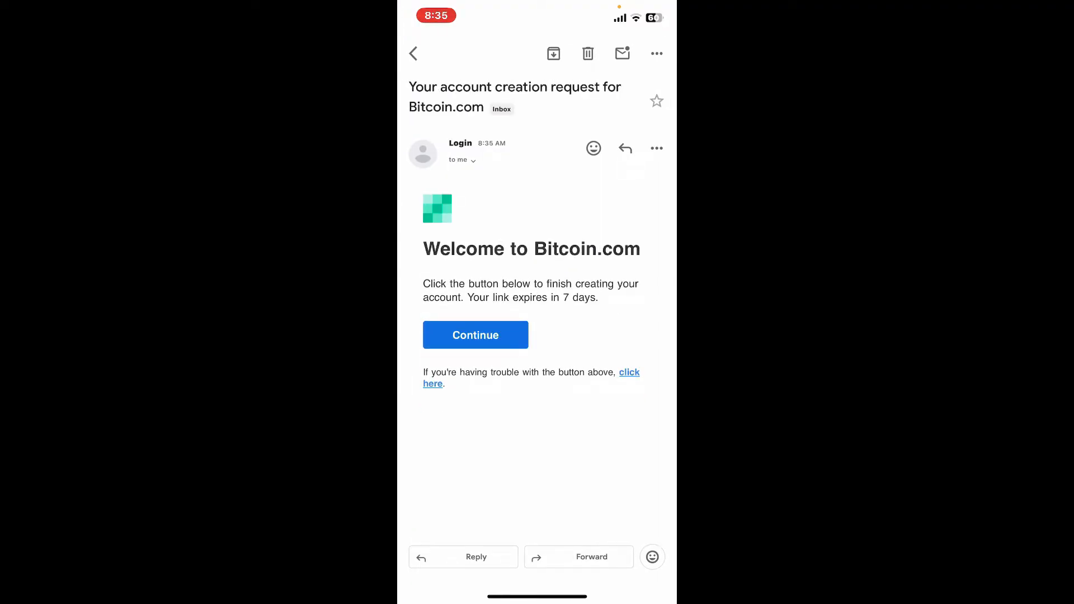
click(475, 335)
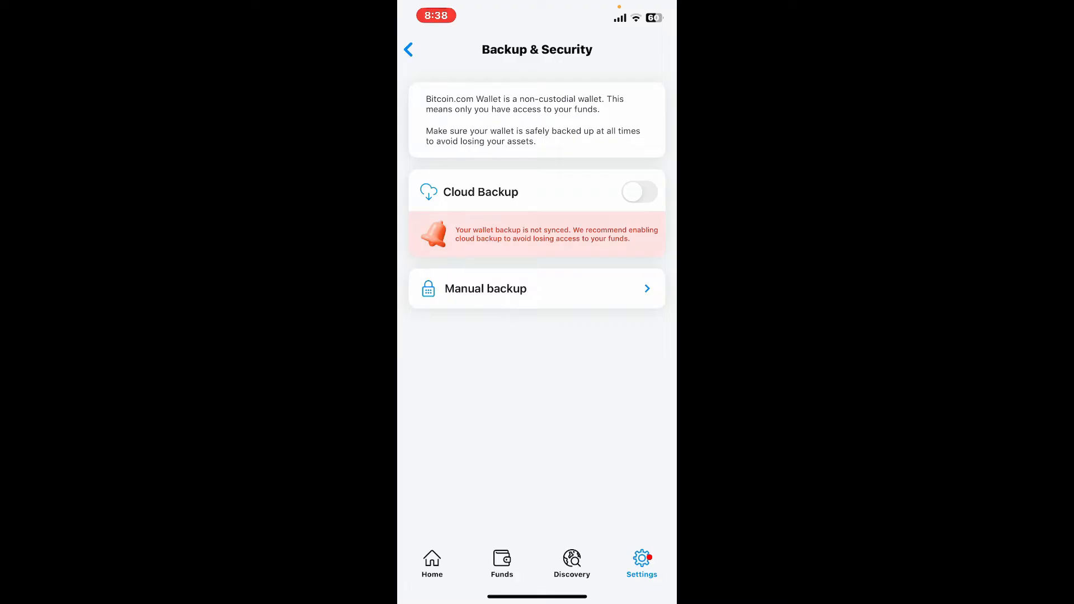
Enter the manual backup options to reveal the wallet's 12-word recovery phrase.
click(637, 191)
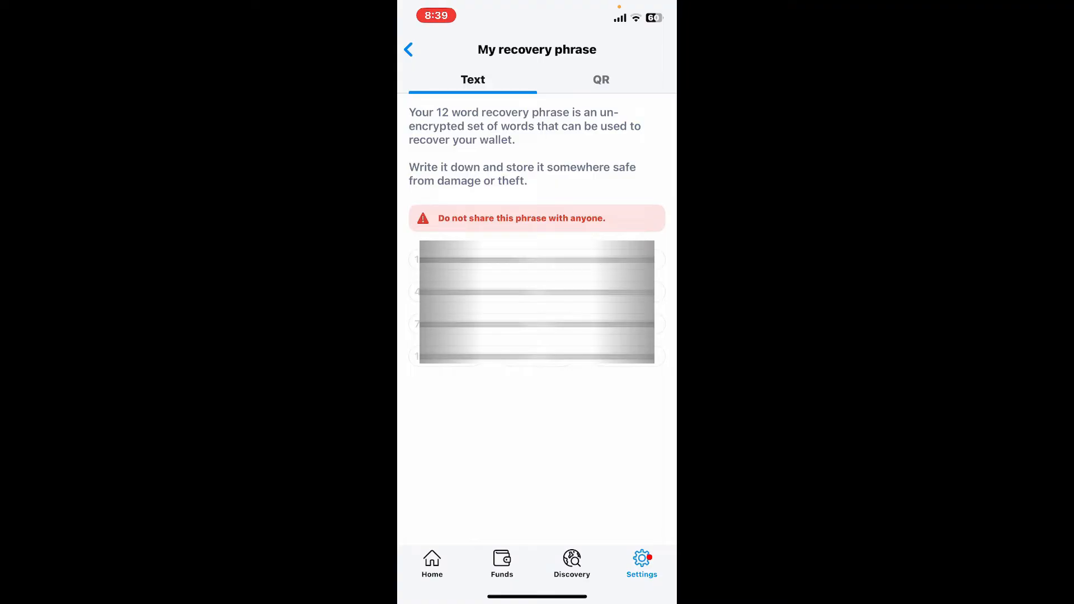
Show the recovery phrase as a QR code, back as words, then return to the manual backup list.
click(601, 78)
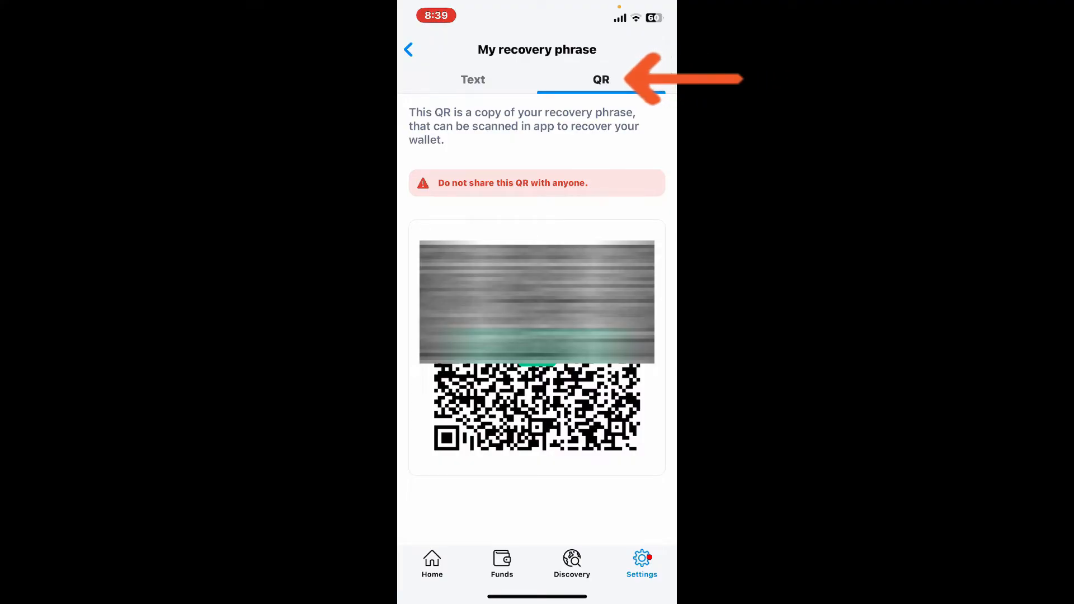
click(472, 80)
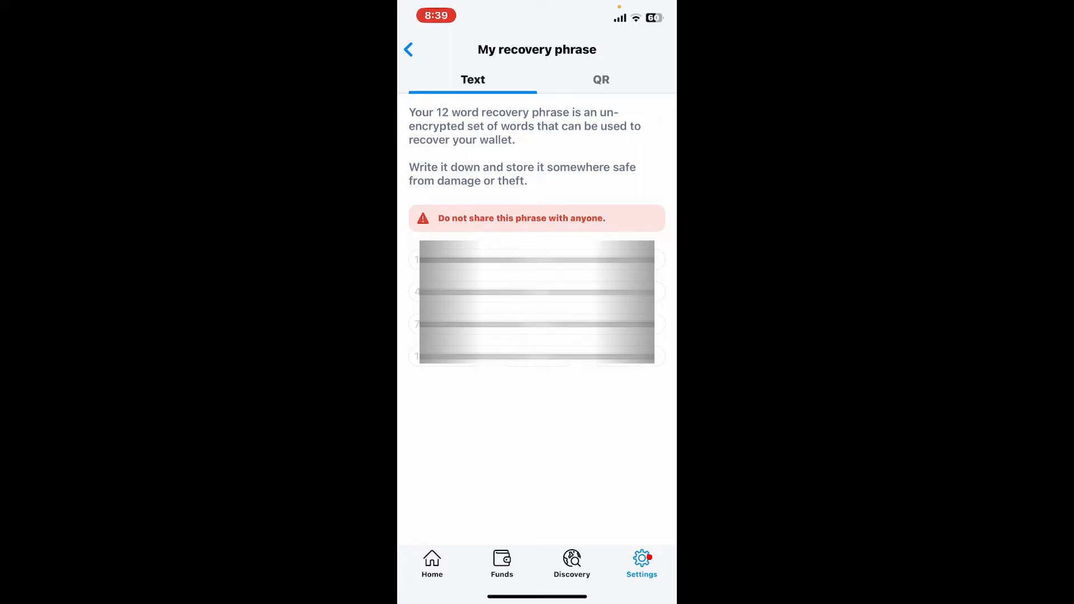
click(409, 50)
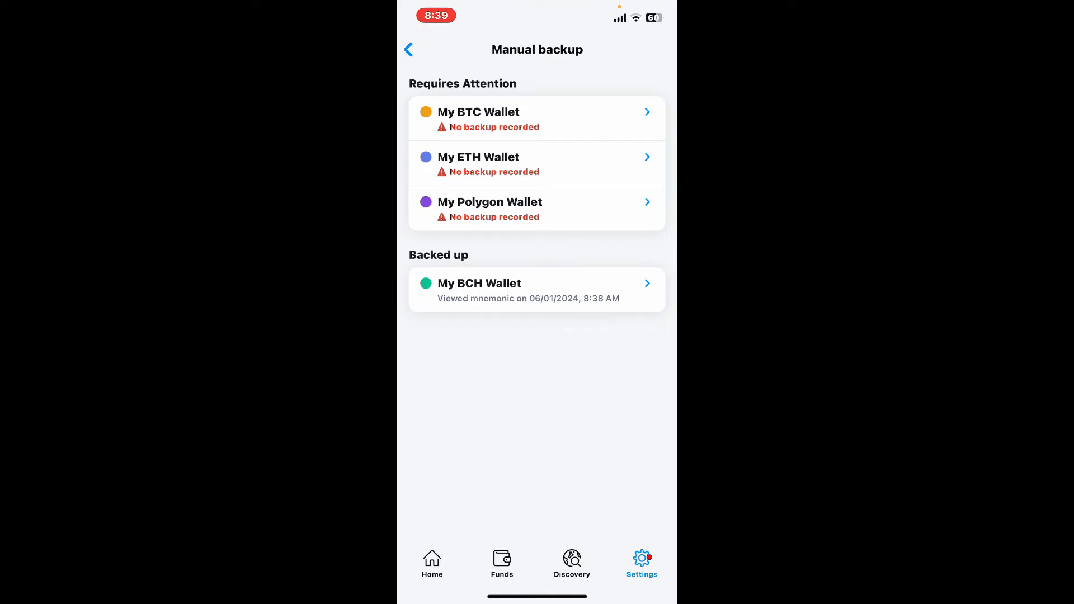
Briefly show and dismiss the Select Asset sheet, then return to the iOS home screen.
click(408, 49)
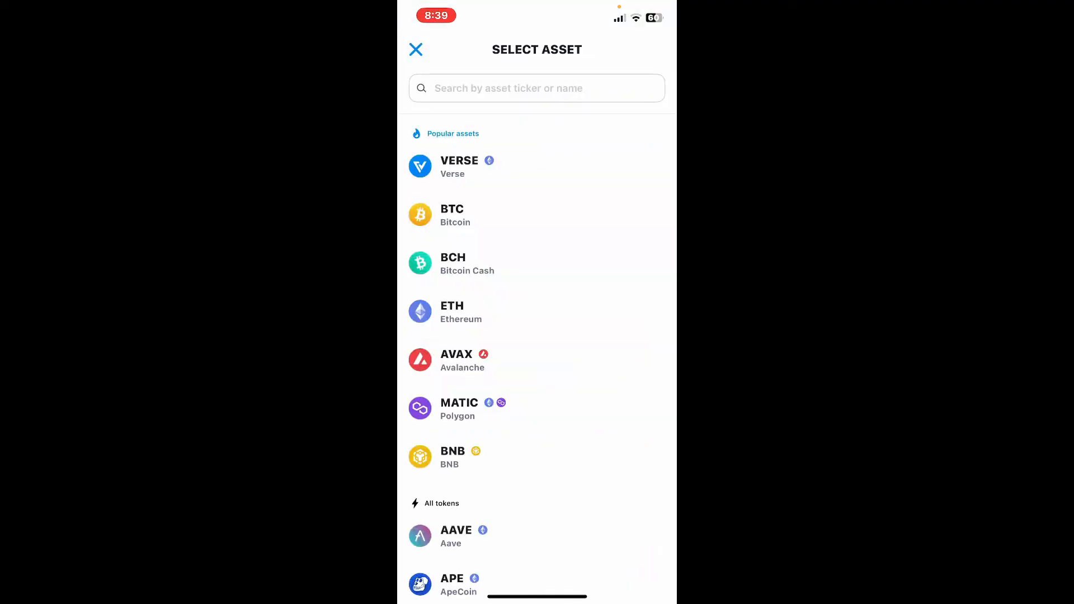
click(417, 49)
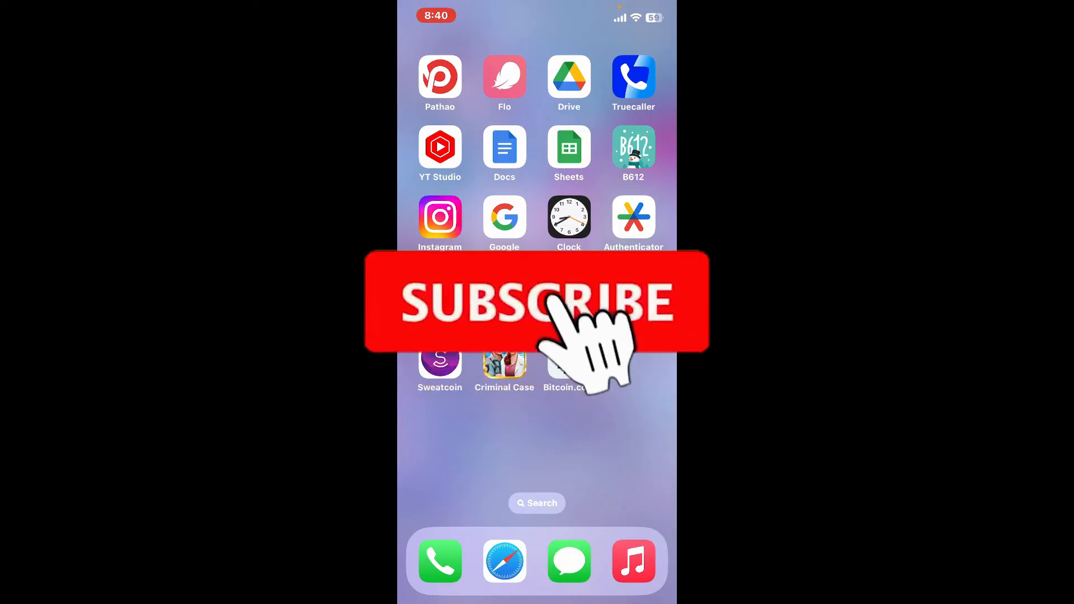
click(537, 302)
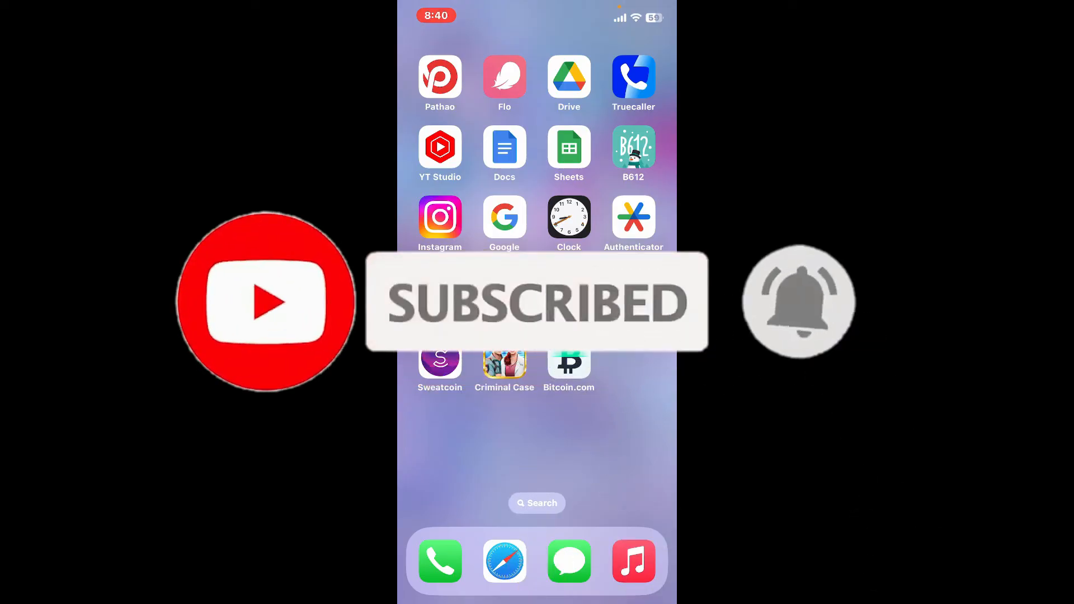